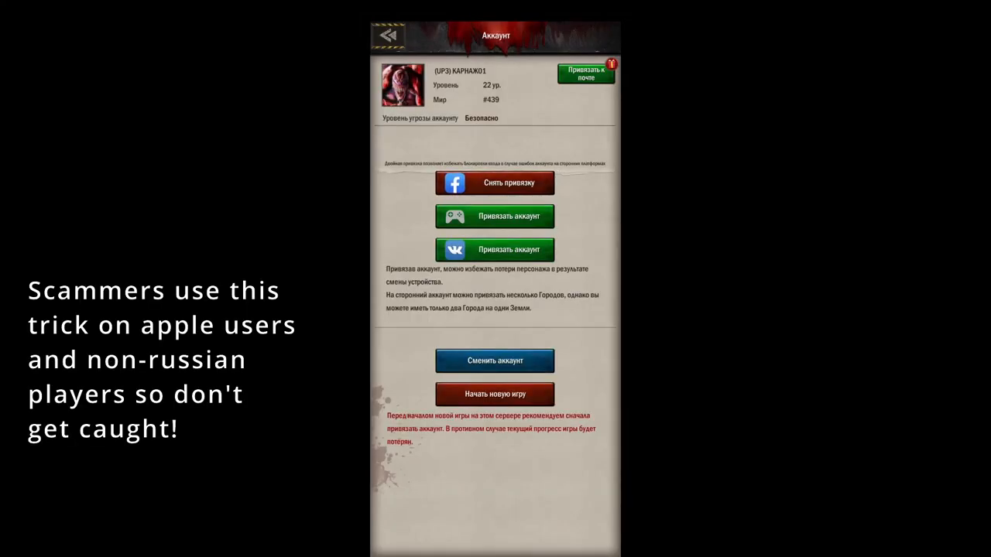
Tap Undo Bind on the Facebook link to bring up the unlink warning.
click(494, 249)
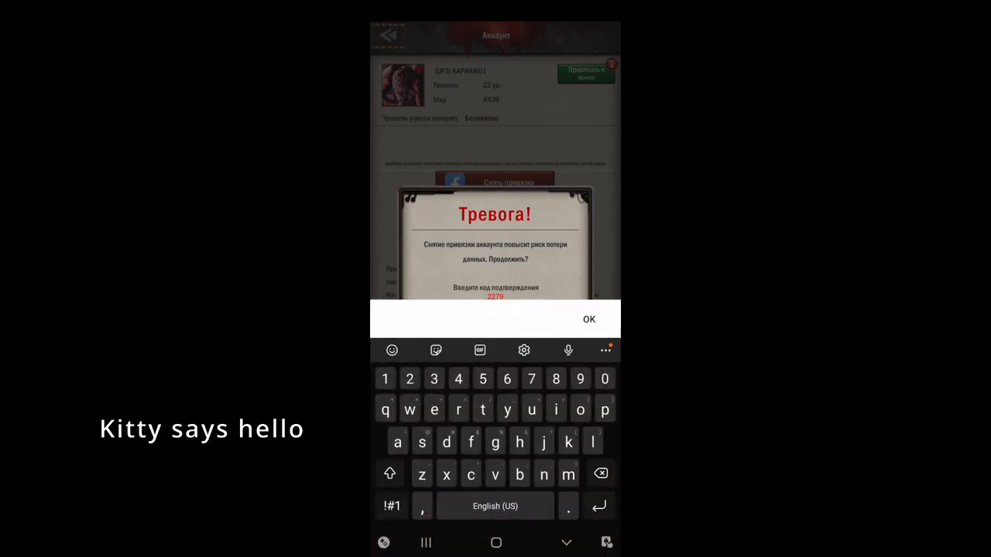
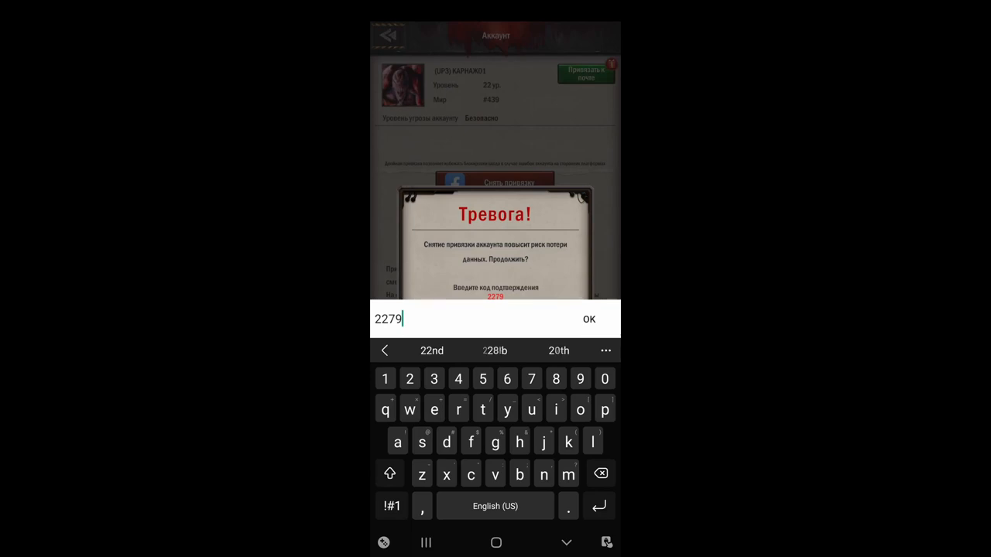
click(589, 319)
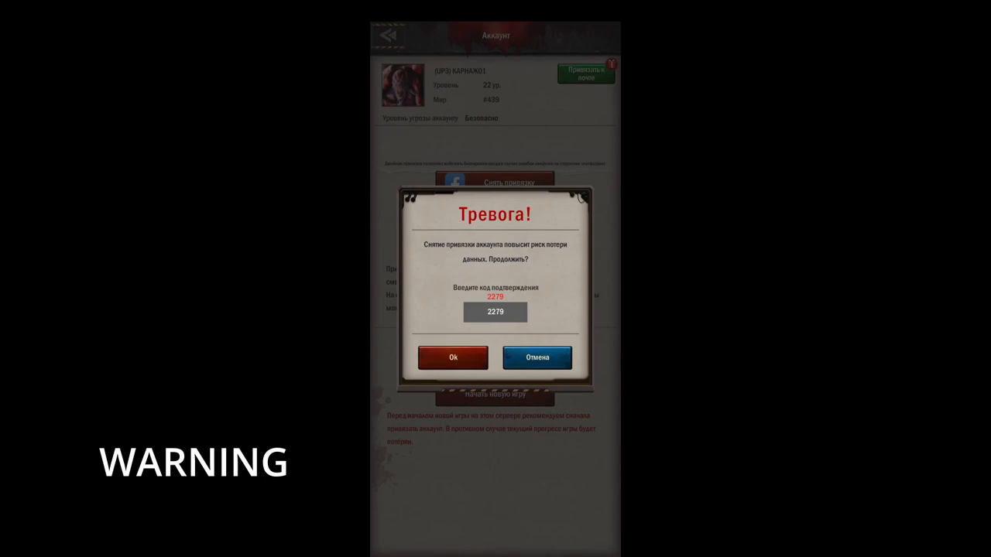
Confirm removing the Facebook link, leaving the account risk at dangerous.
click(537, 357)
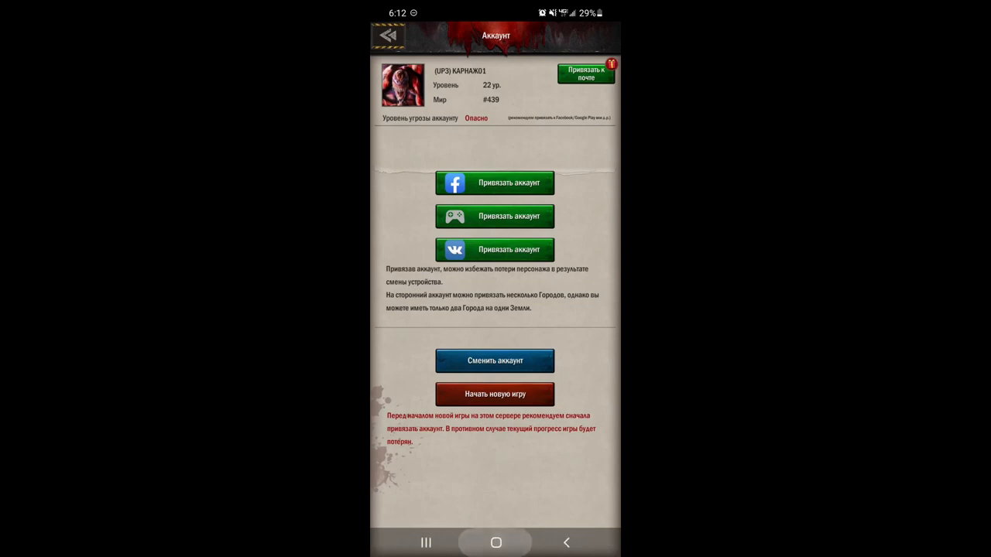
click(495, 184)
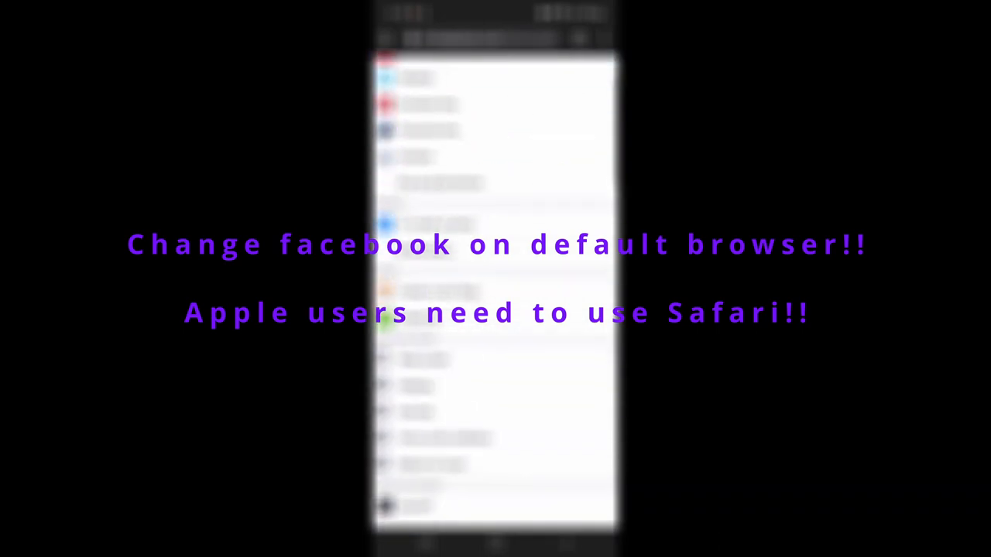
Bind Facebook again and approve the Facebook login, making the account risk safe.
scroll(down, 3)
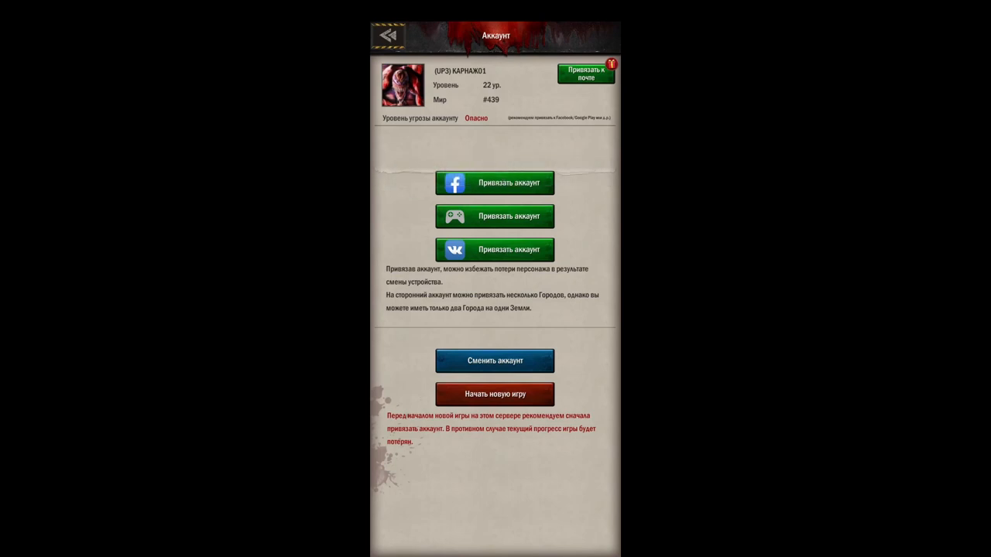
click(494, 183)
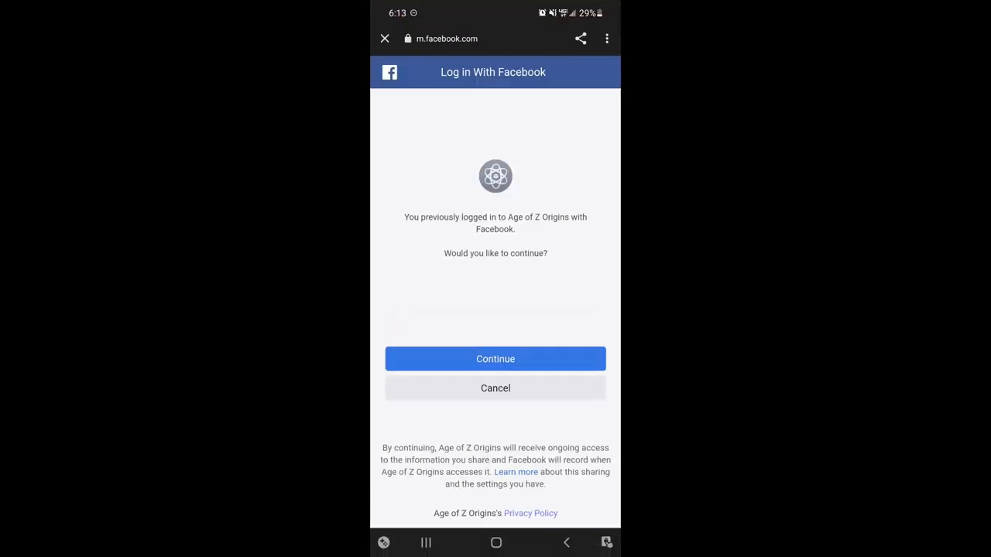
click(495, 358)
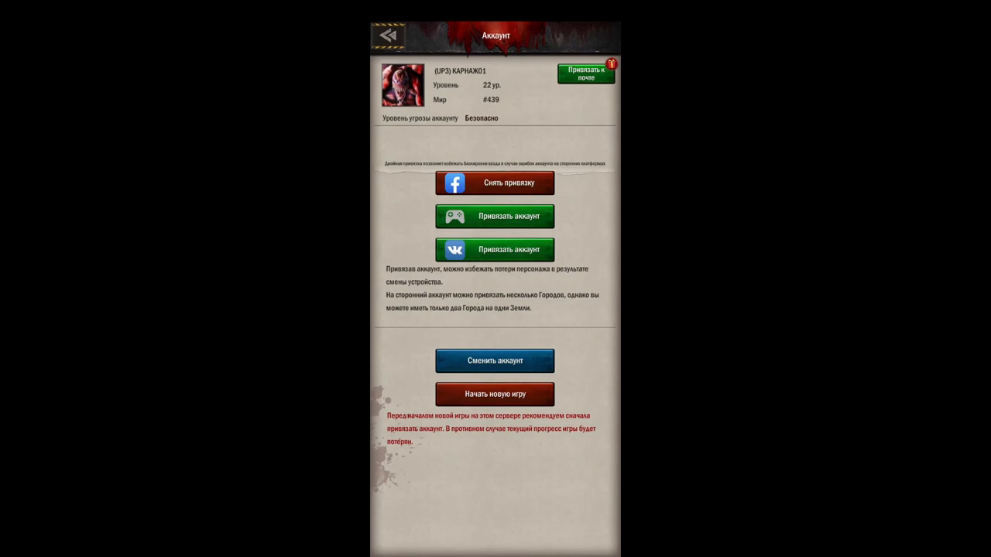
Show the account page in English with Facebook and game-services logins bound.
click(495, 361)
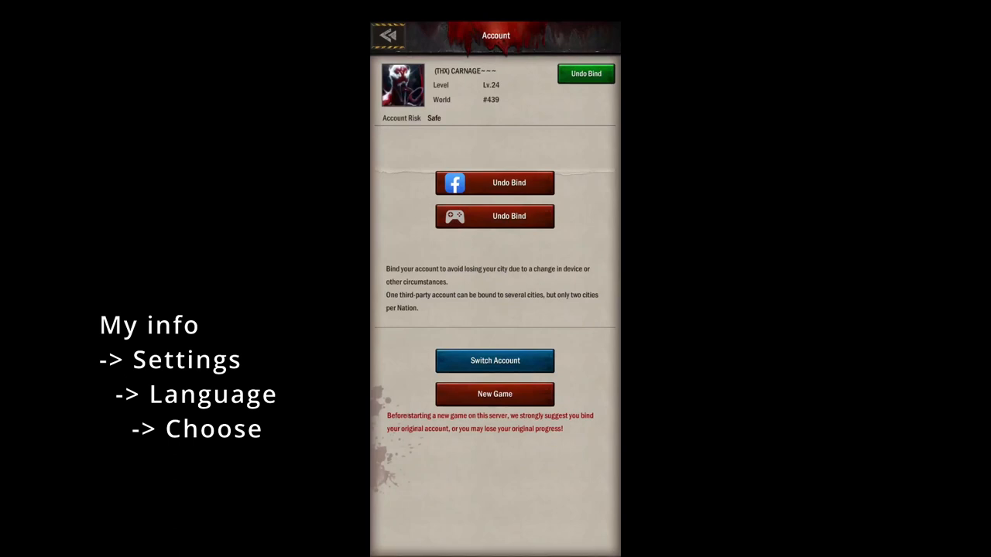
Open My info > Account and tap Switch Account for Facebook or Google Play login.
click(388, 36)
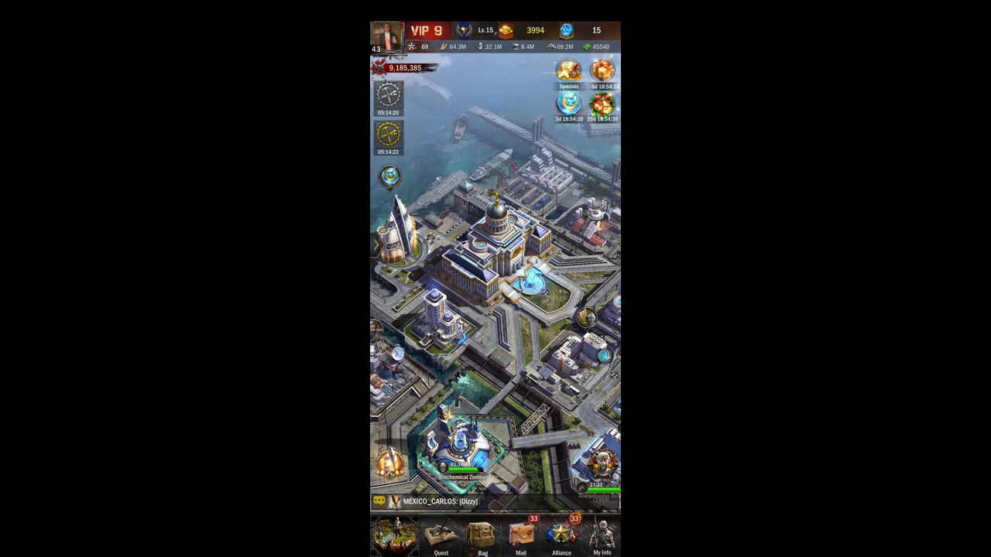
click(602, 534)
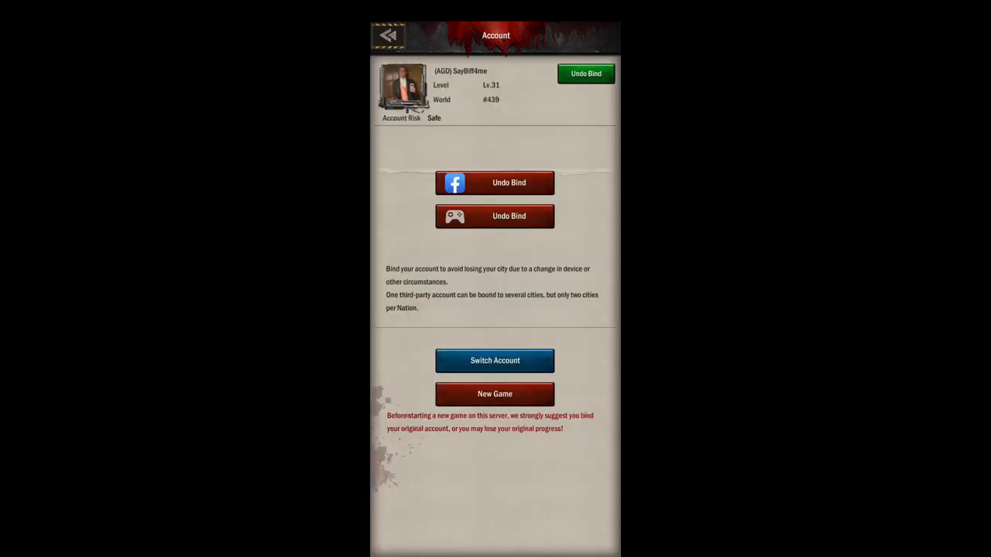
click(494, 360)
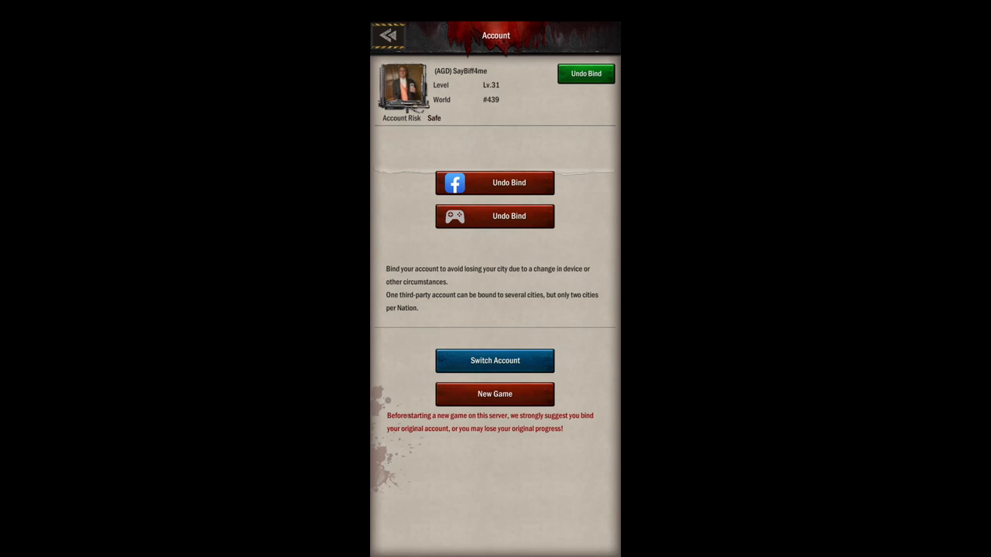
click(494, 360)
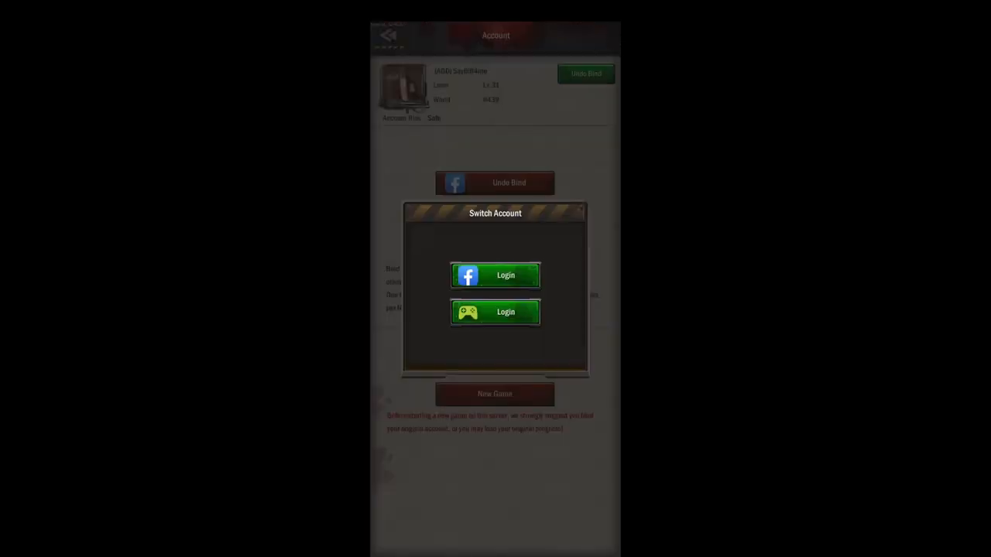